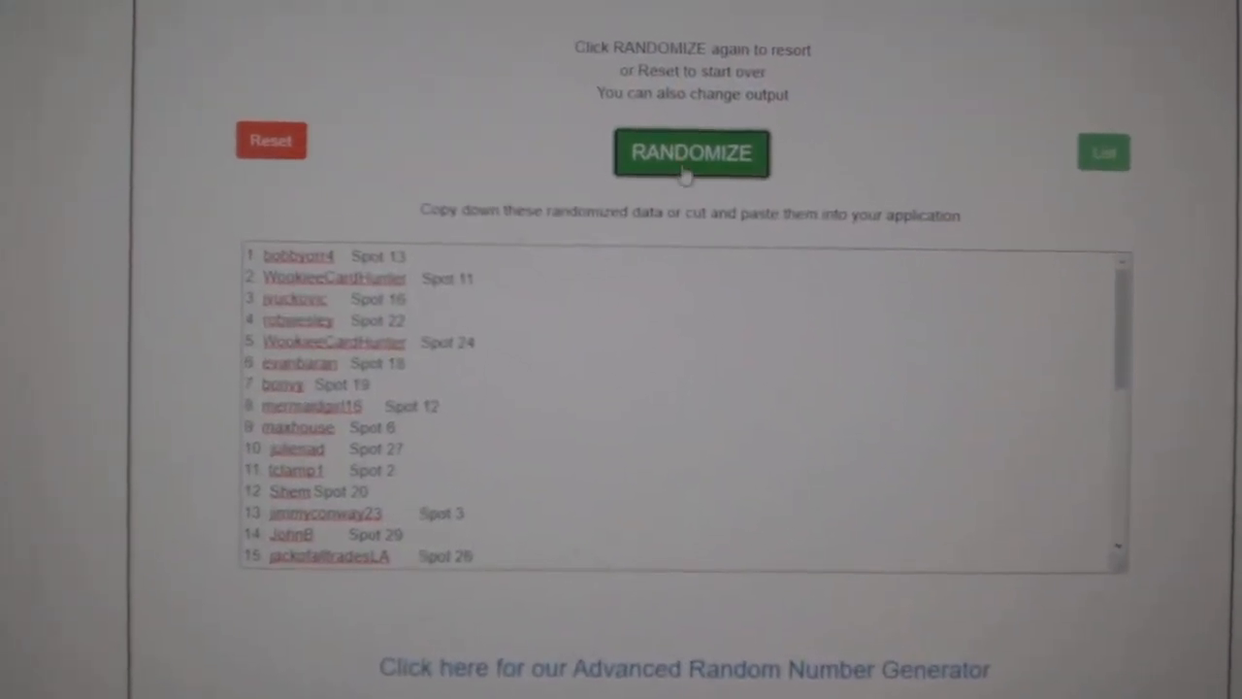
Reshuffle the participant names with spots and select the whole randomized list for copying.
left_click(691, 153)
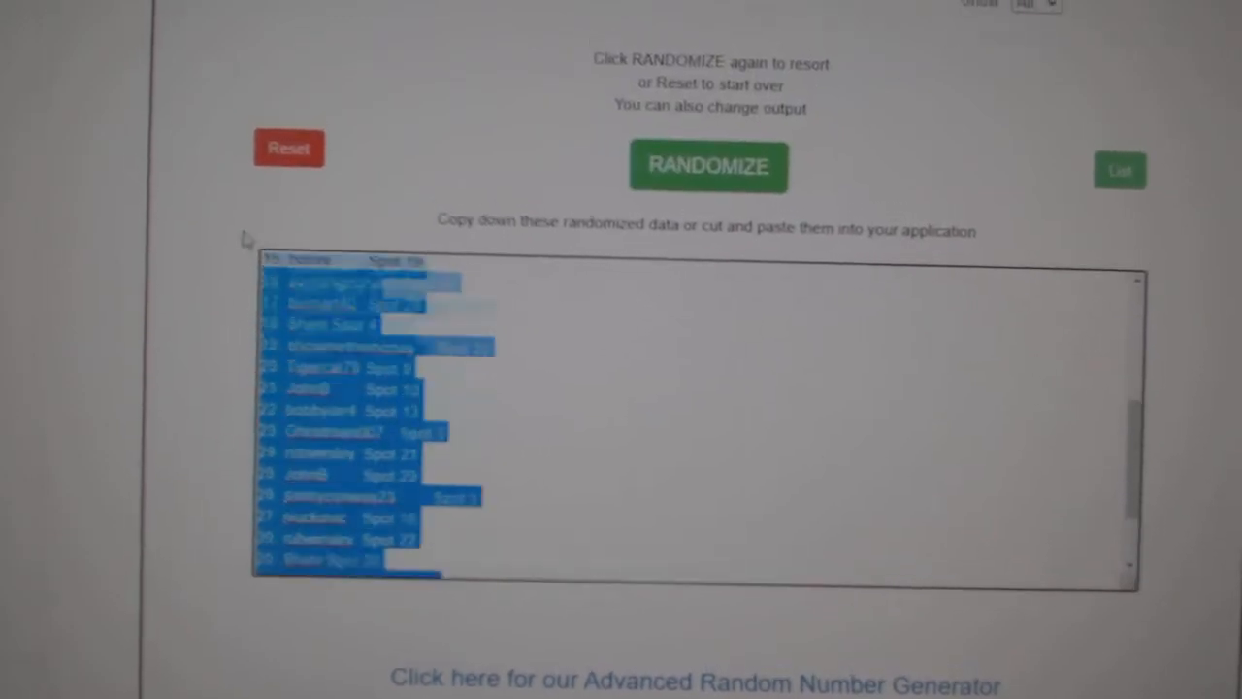
left_click(708, 165)
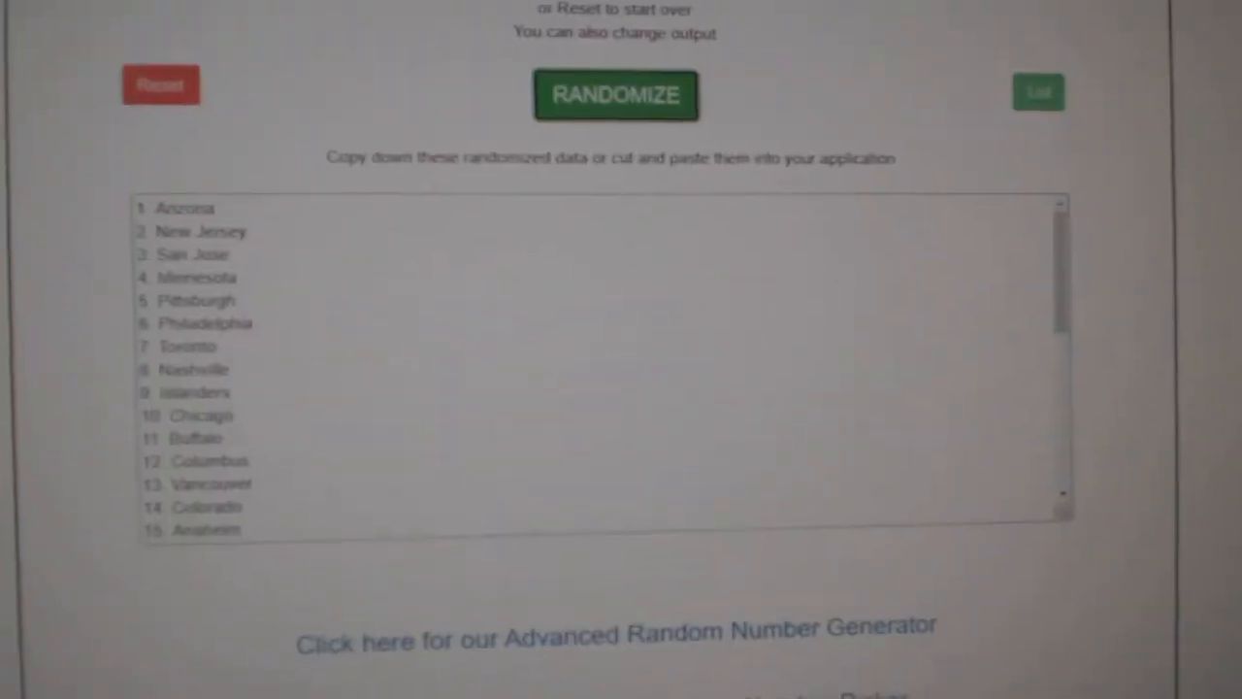
Shuffle the 30 hockey teams into a new random order ending with Rangers.
left_click(615, 95)
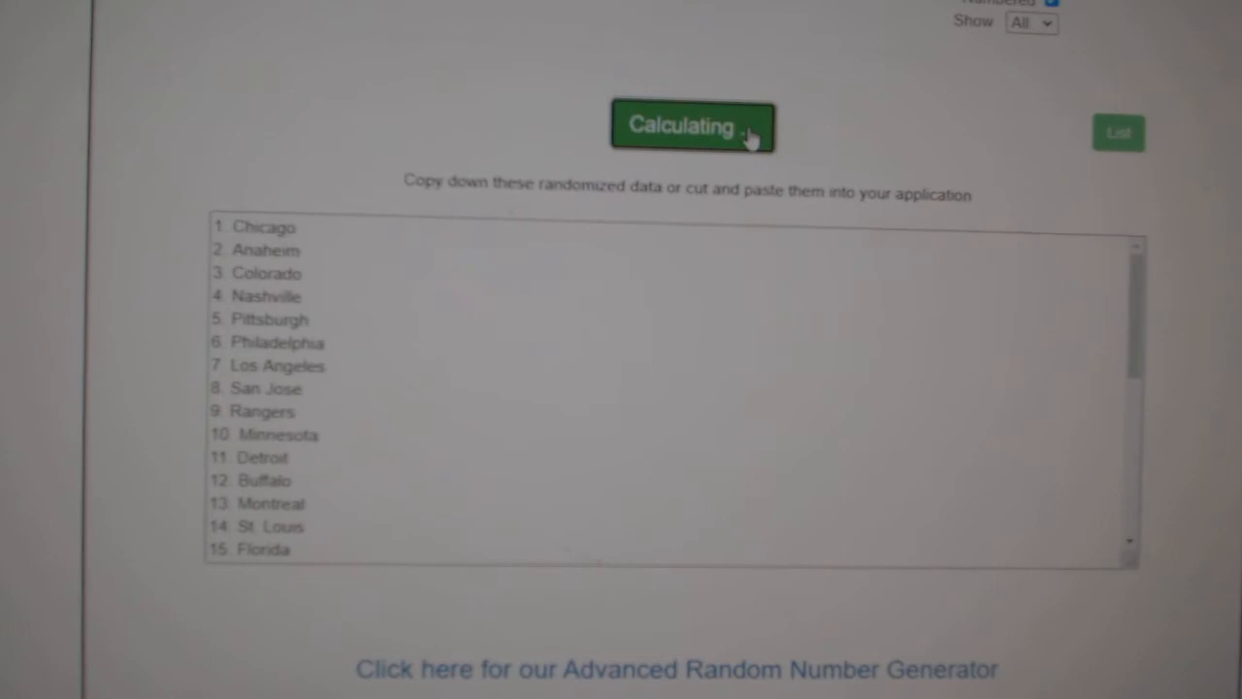
left_click(693, 124)
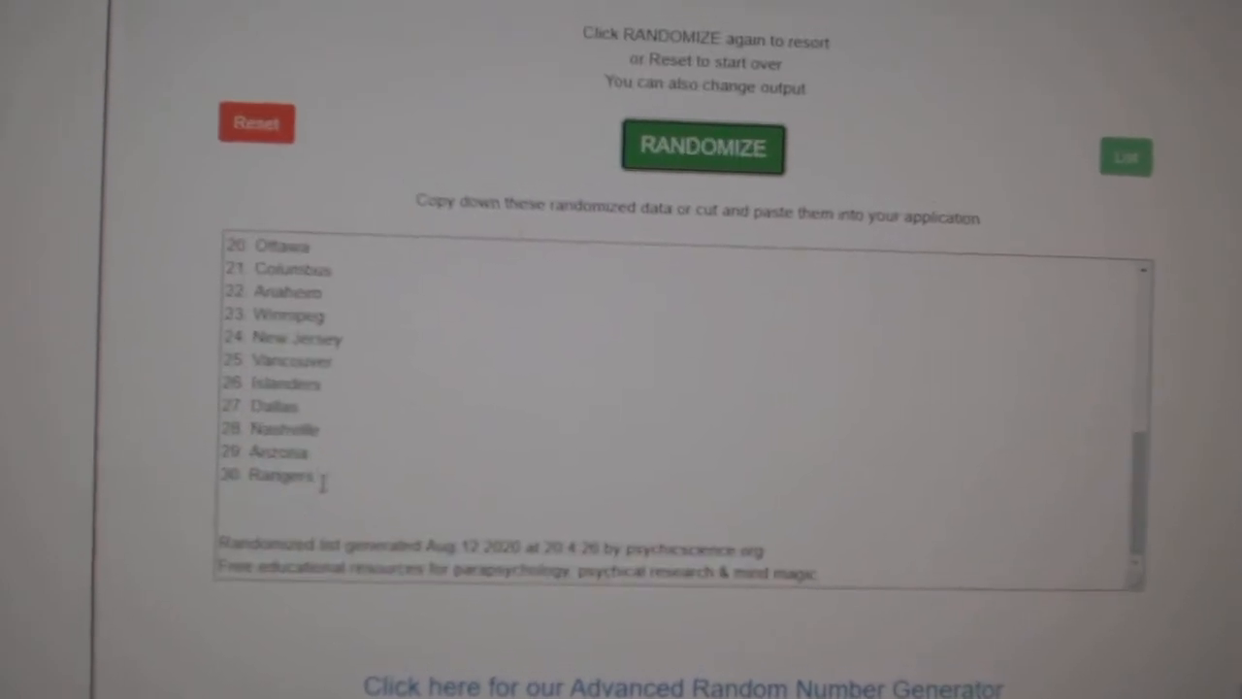
left_click(702, 147)
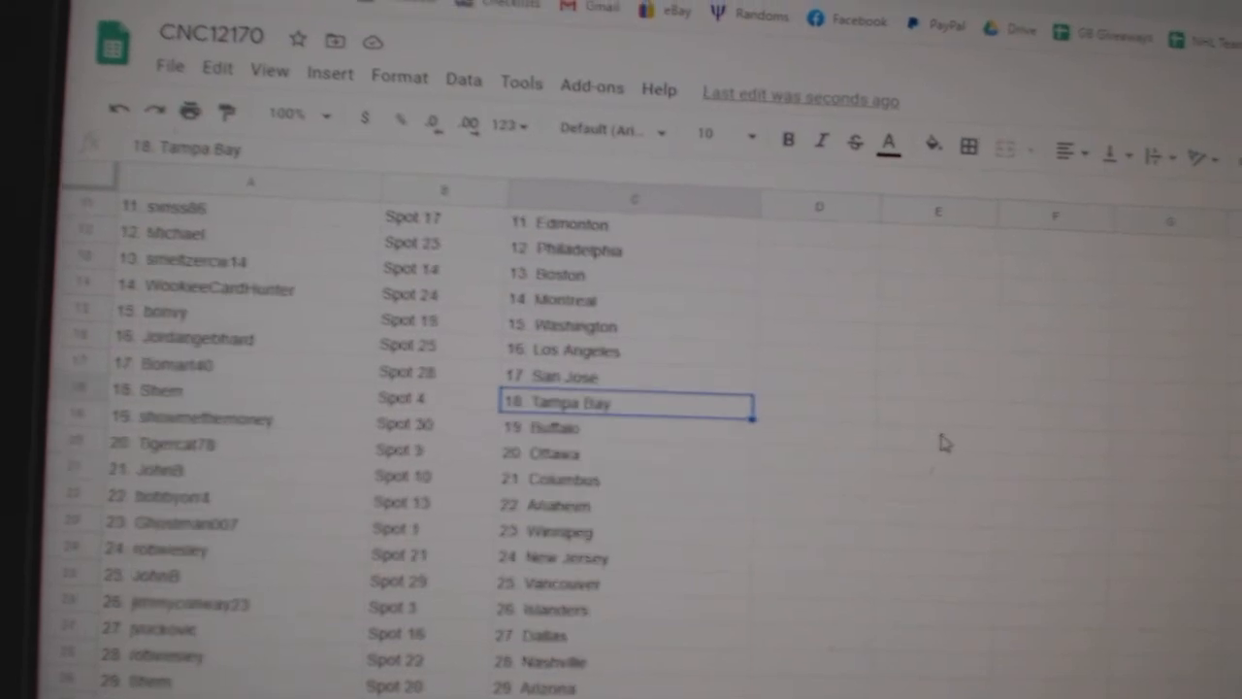
Scroll down column C to confirm the 30 teams end with 30. Rangers.
scroll("down", 3)
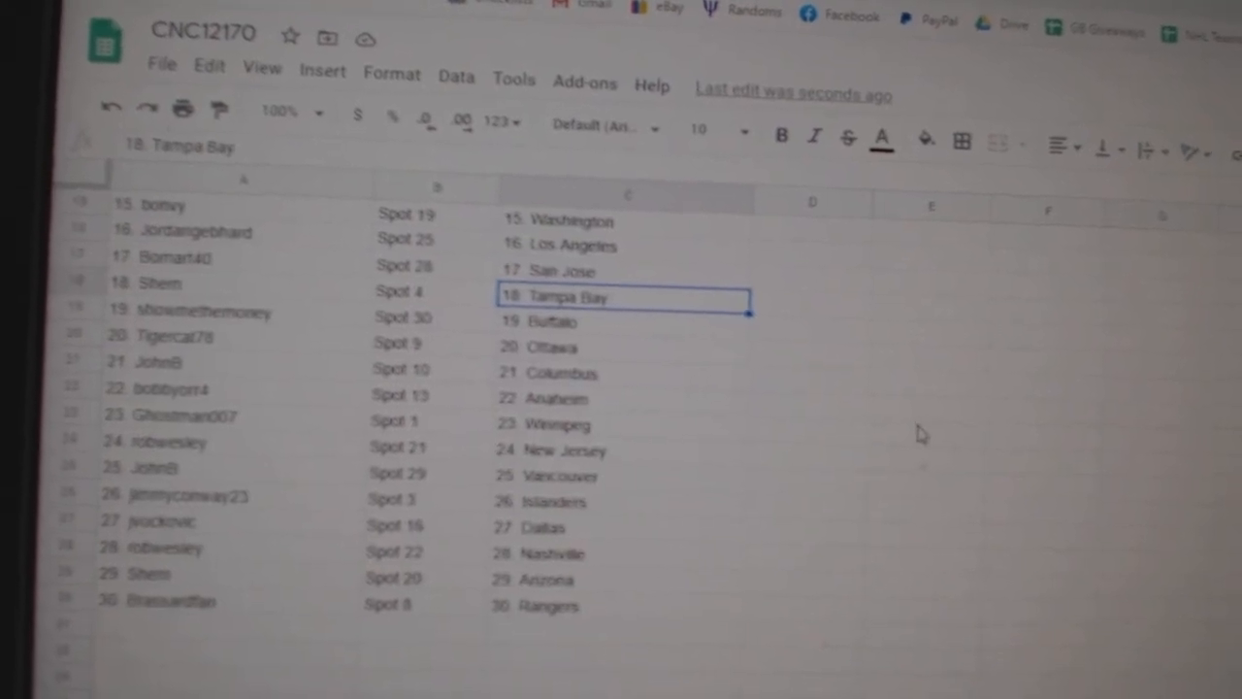